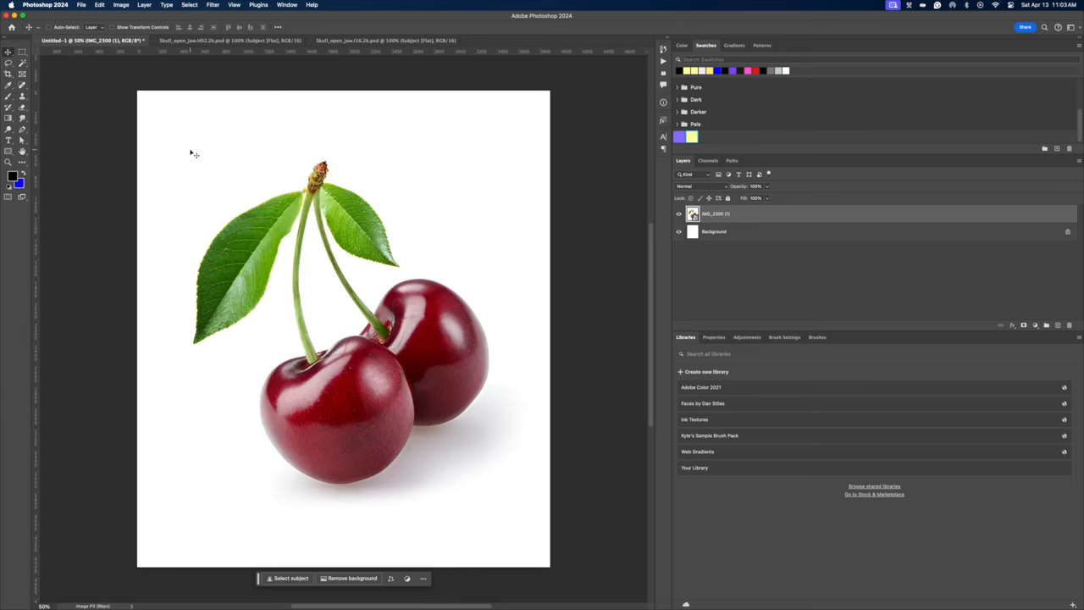
Place the skull image as a layer over the front cherry and rename the photo layer 'cherries'.
{"action": "left_click", "coordinate": [230, 41]}
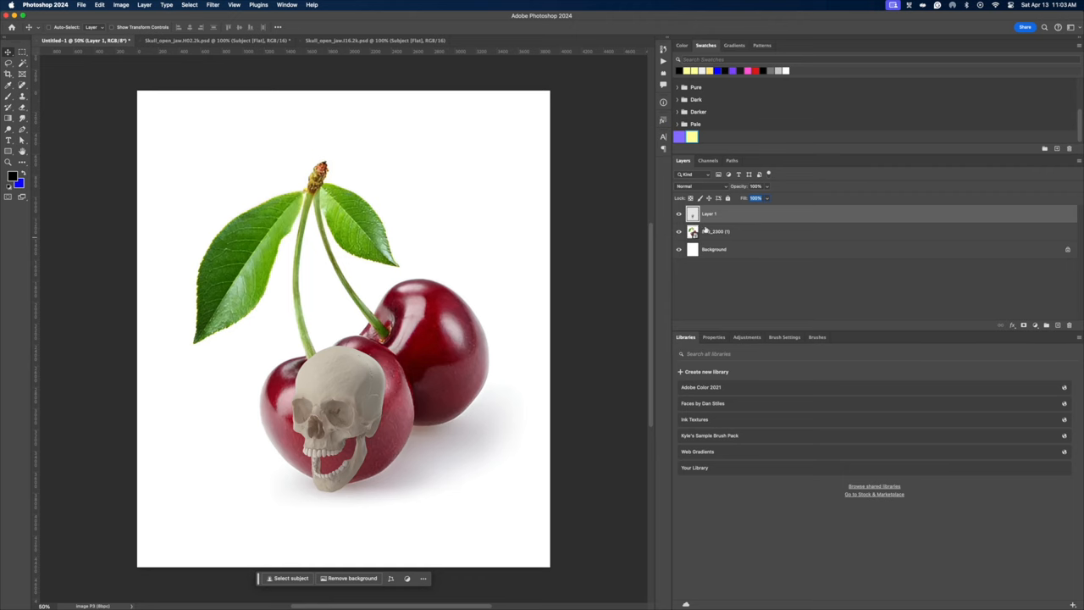
{"action": "double_click", "coordinate": [714, 230]}
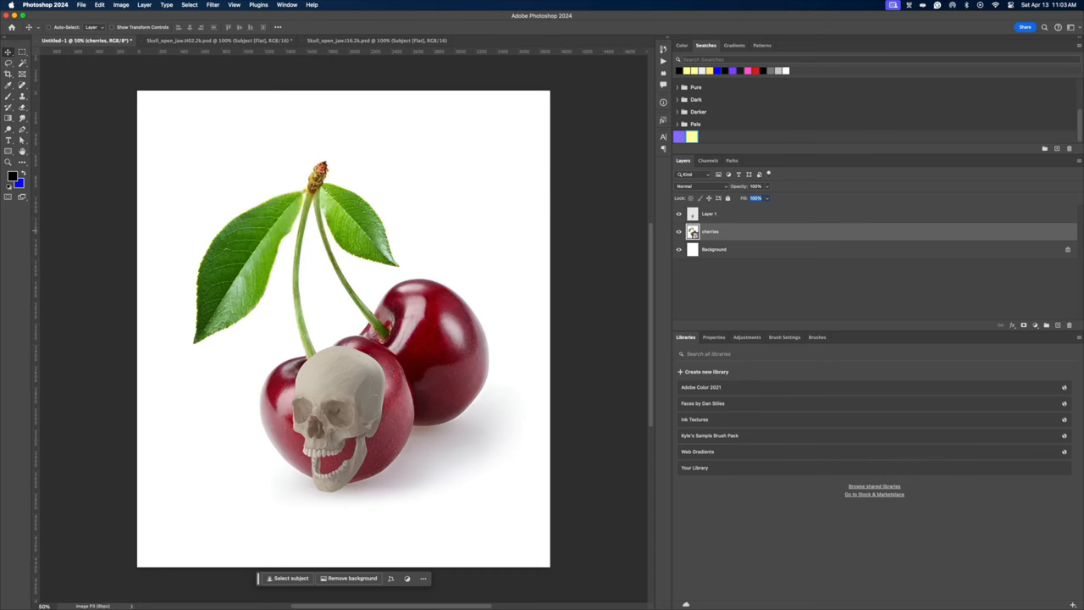
{"action": "mouse_move", "coordinate": [728, 227]}
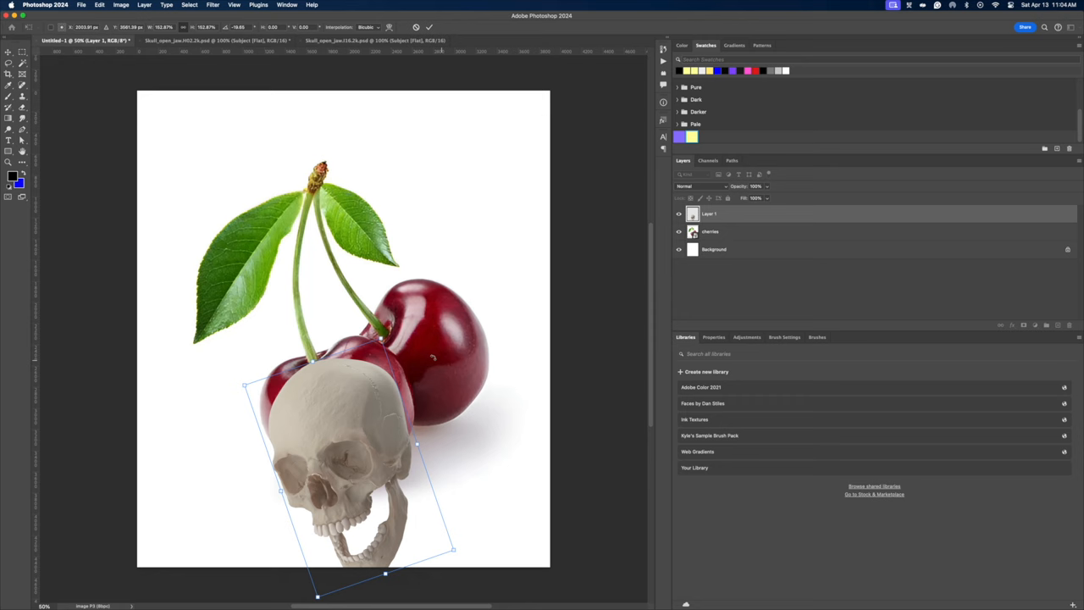
Free-transform the skull larger and tilted to cover the front cherry, then keep a duplicate skull layer.
{"action": "key", "text": "cmd+t"}
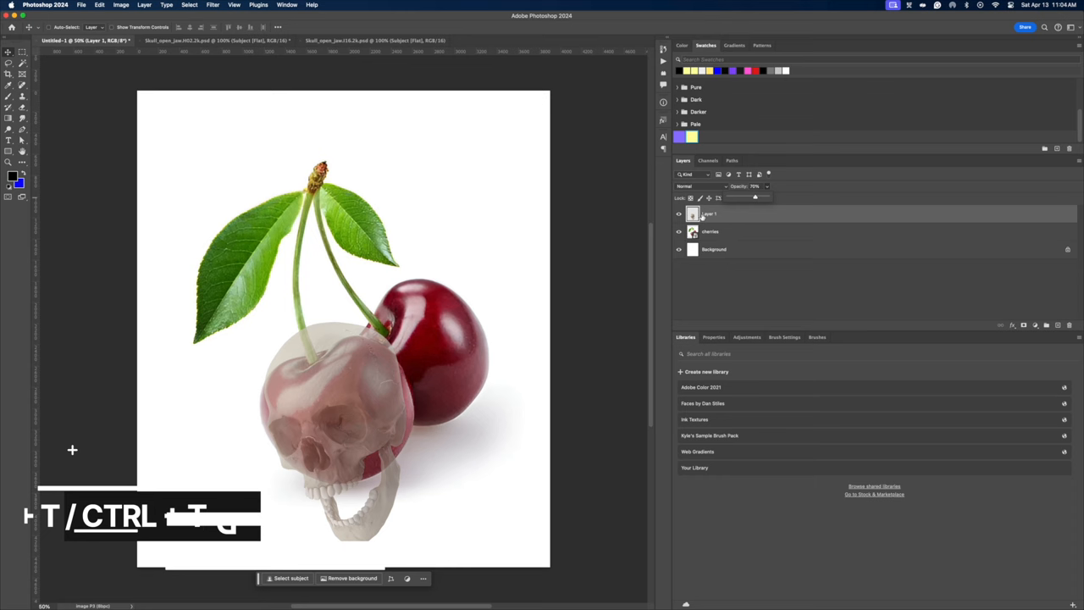
{"action": "key", "text": "cmd+t"}
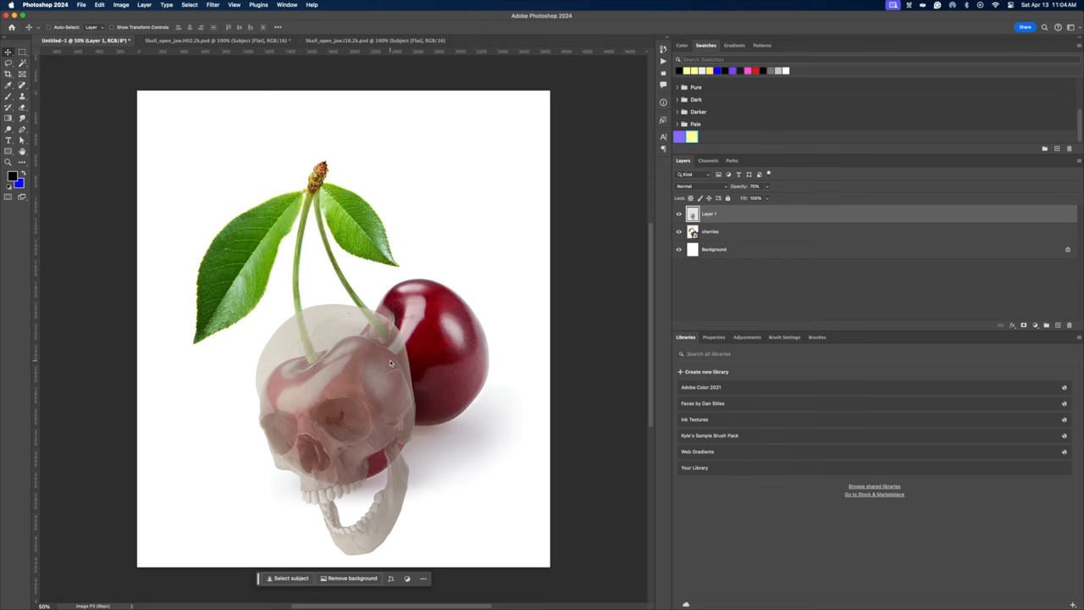
{"action": "mouse_move", "coordinate": [369, 338]}
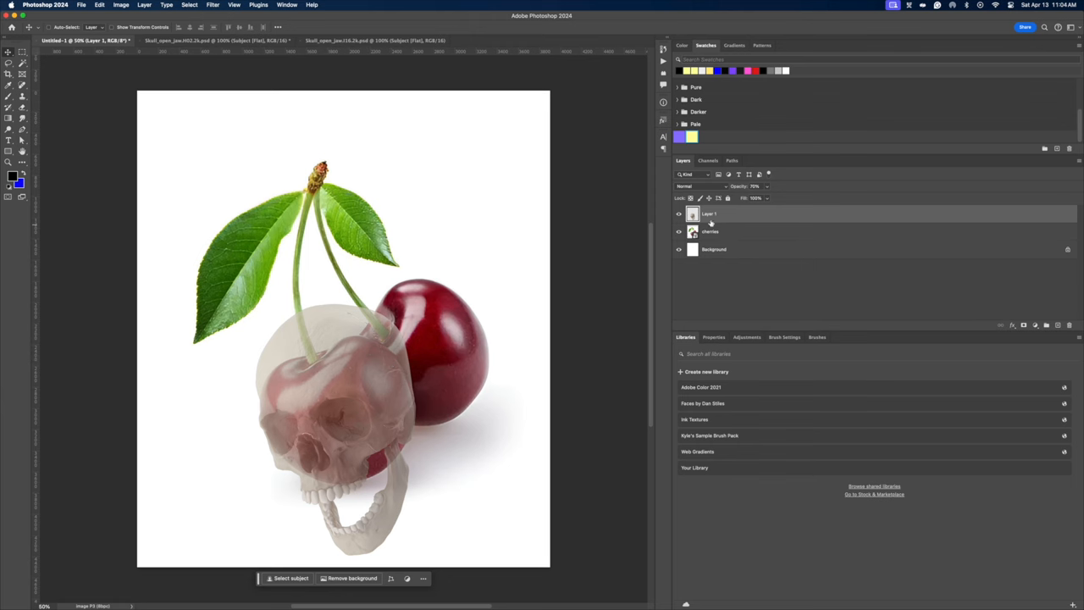
{"action": "left_click", "coordinate": [374, 41]}
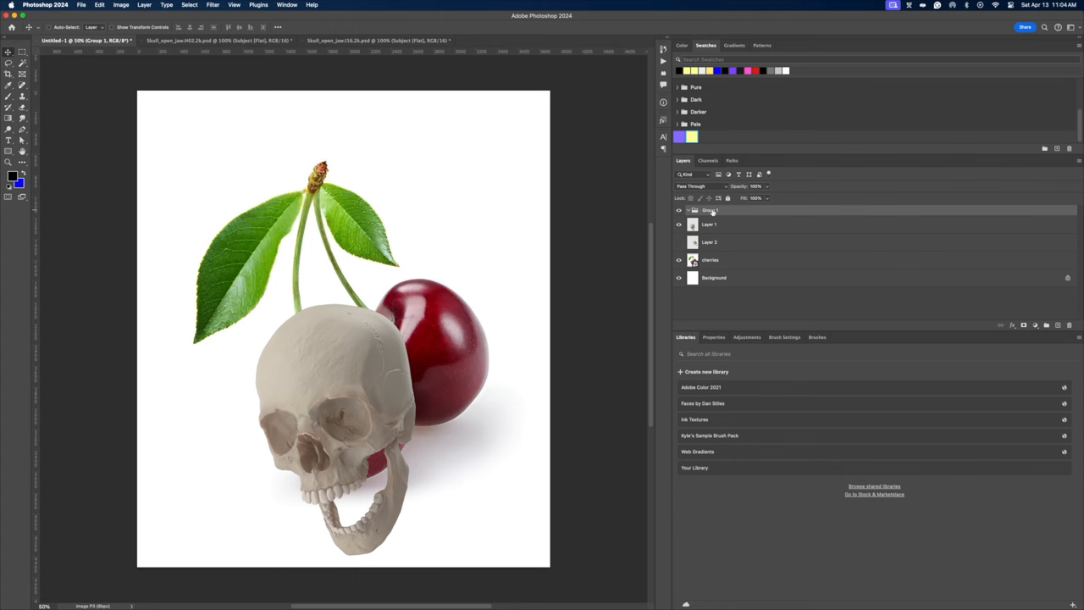
Rename the group 'Color Correction' and fill its new layer with 50% Gray for a false-colour comparison.
{"action": "double_click", "coordinate": [709, 210]}
{"action": "type", "text": "Color Correction"}
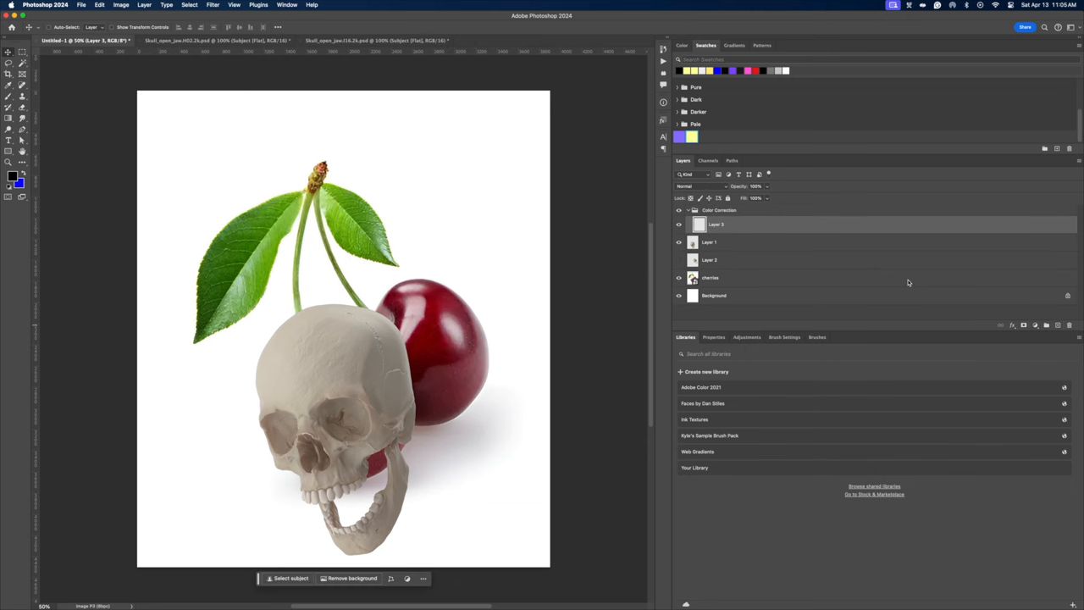
{"action": "key", "text": "shift+backspace"}
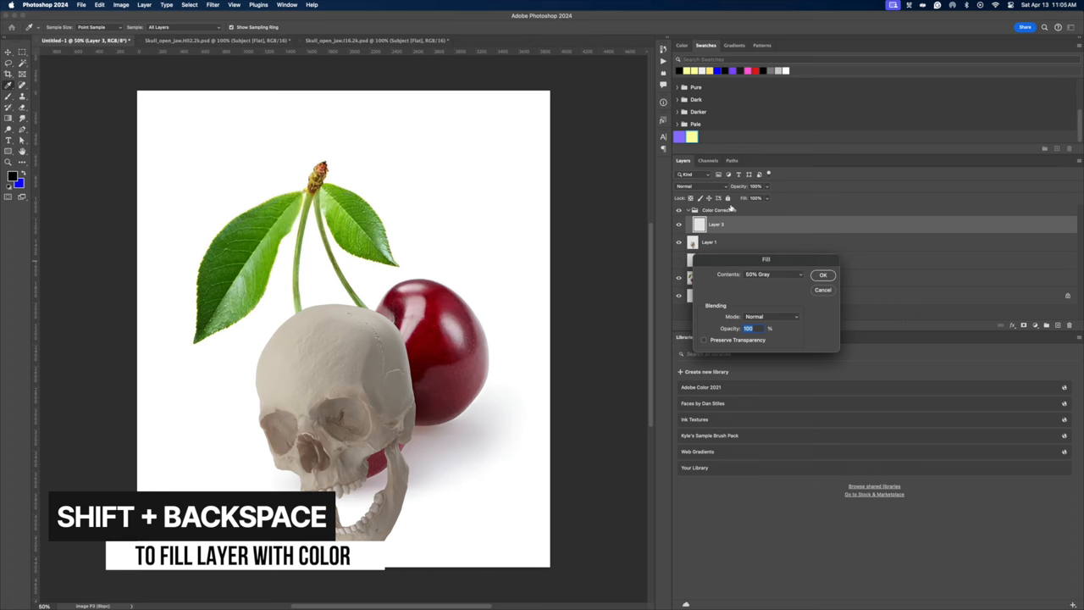
{"action": "left_click", "coordinate": [823, 274]}
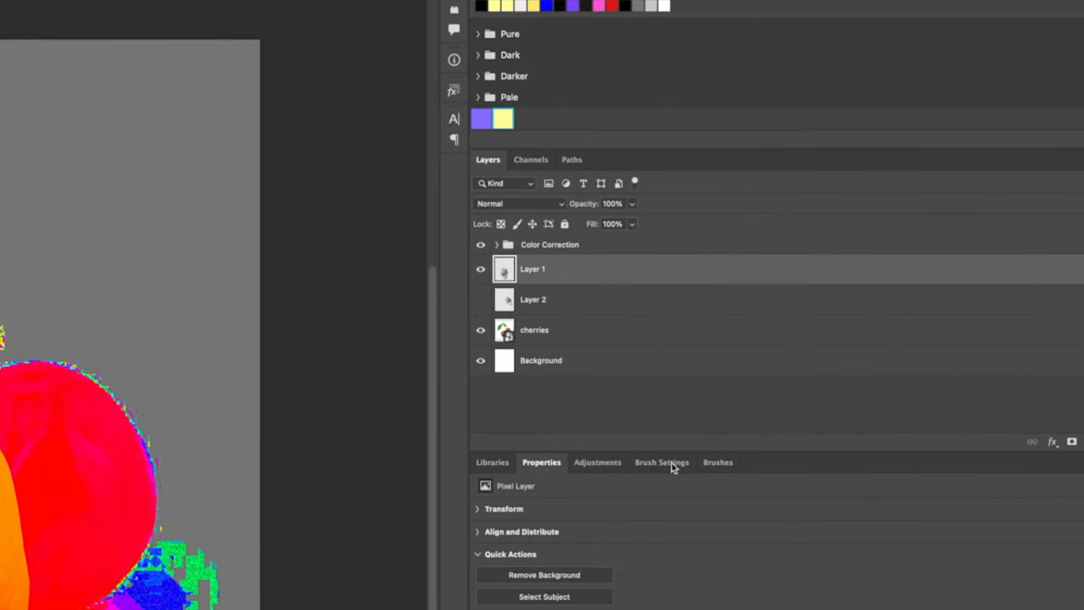
Rename the skull layers 'Skull Left' and 'Skull Right' and convert them to smart objects.
{"action": "left_click", "coordinate": [532, 298]}
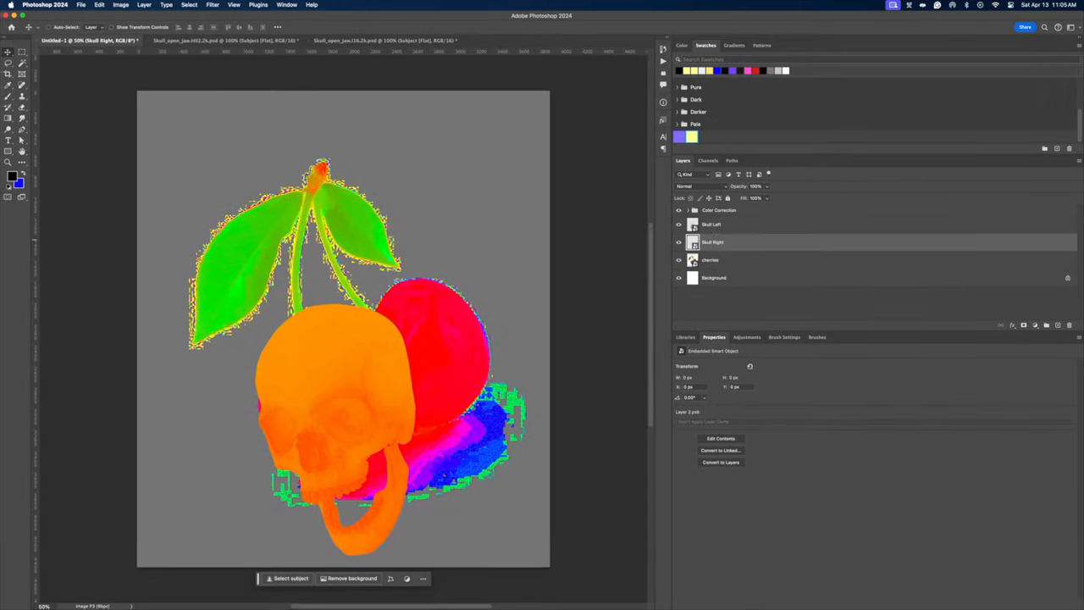
Apply a Color Balance smart filter on Skull Left shifted toward red/magenta, then hide the gray comparison layer.
{"action": "left_click", "coordinate": [144, 5]}
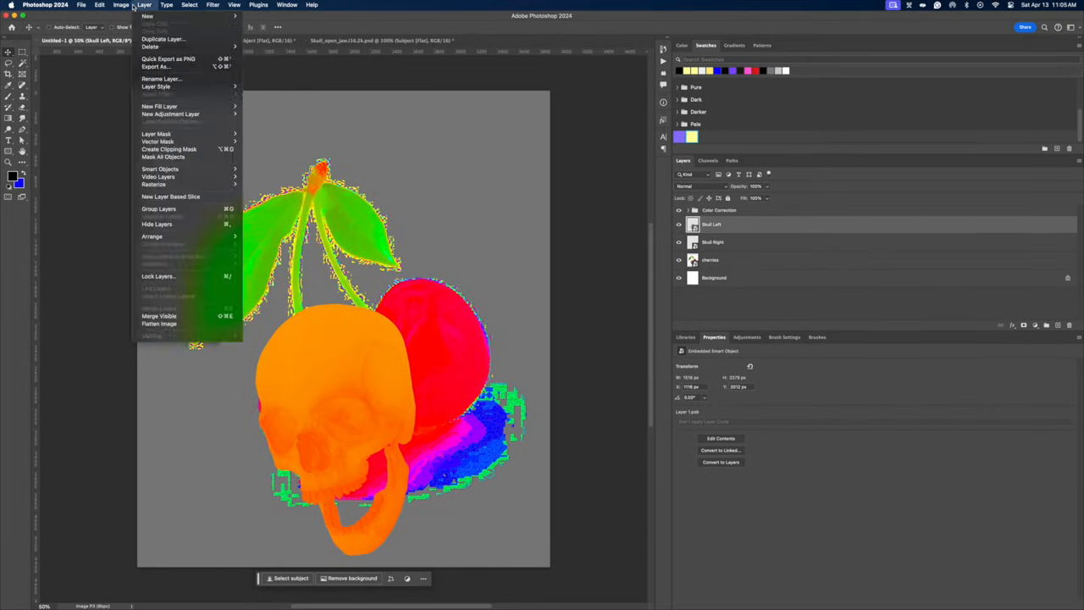
{"action": "left_click", "coordinate": [120, 5]}
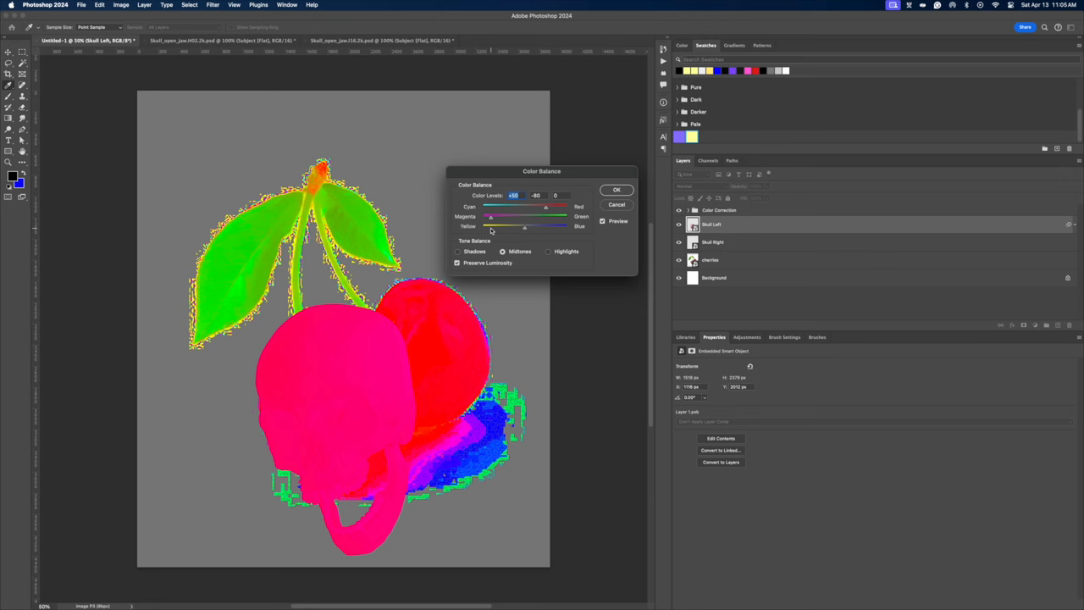
{"action": "left_click_drag", "start_coordinate": [489, 227], "coordinate": [524, 226]}
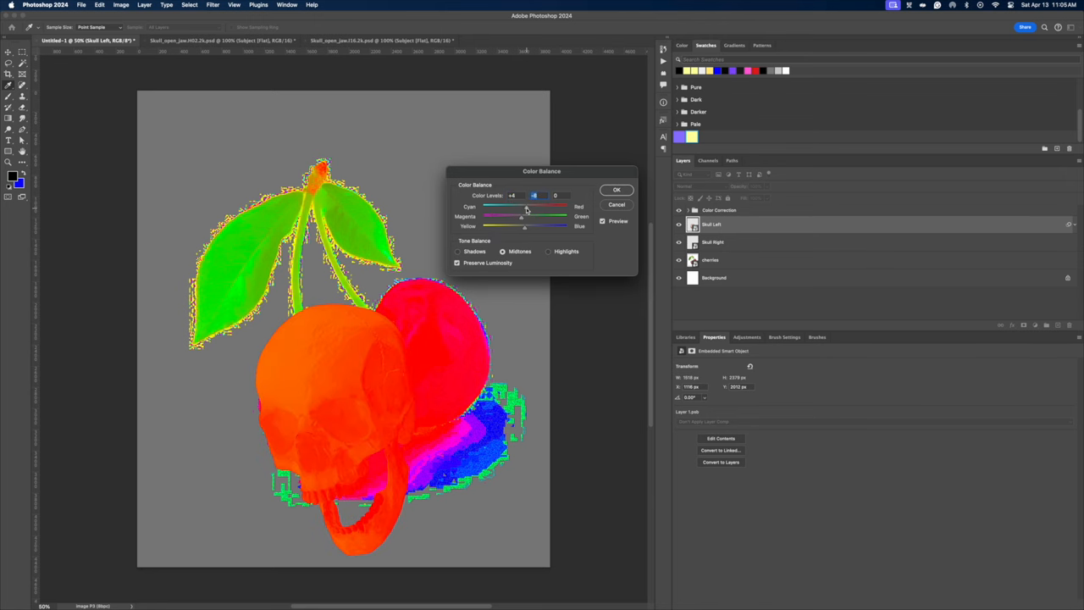
{"action": "left_click_drag", "start_coordinate": [531, 196], "coordinate": [543, 197]}
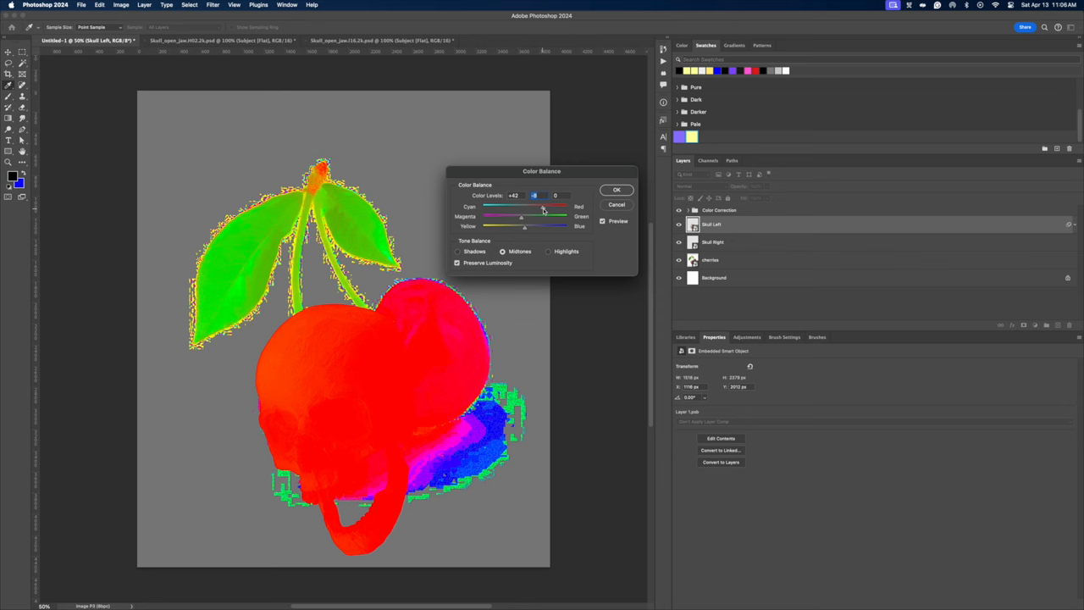
{"action": "left_click_drag", "start_coordinate": [534, 206], "coordinate": [525, 206]}
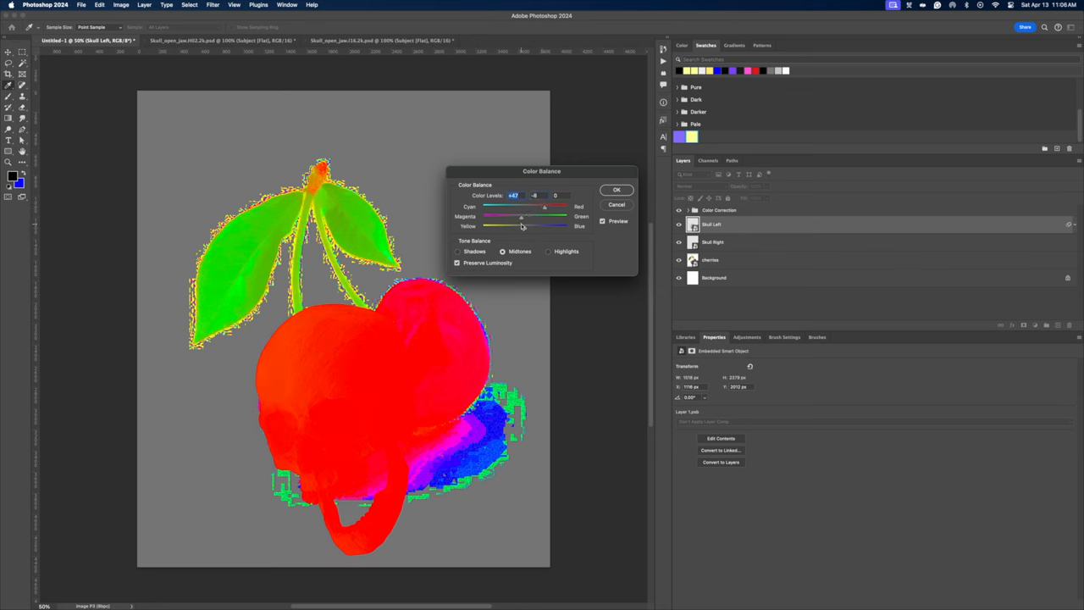
{"action": "left_click_drag", "start_coordinate": [522, 227], "coordinate": [558, 227]}
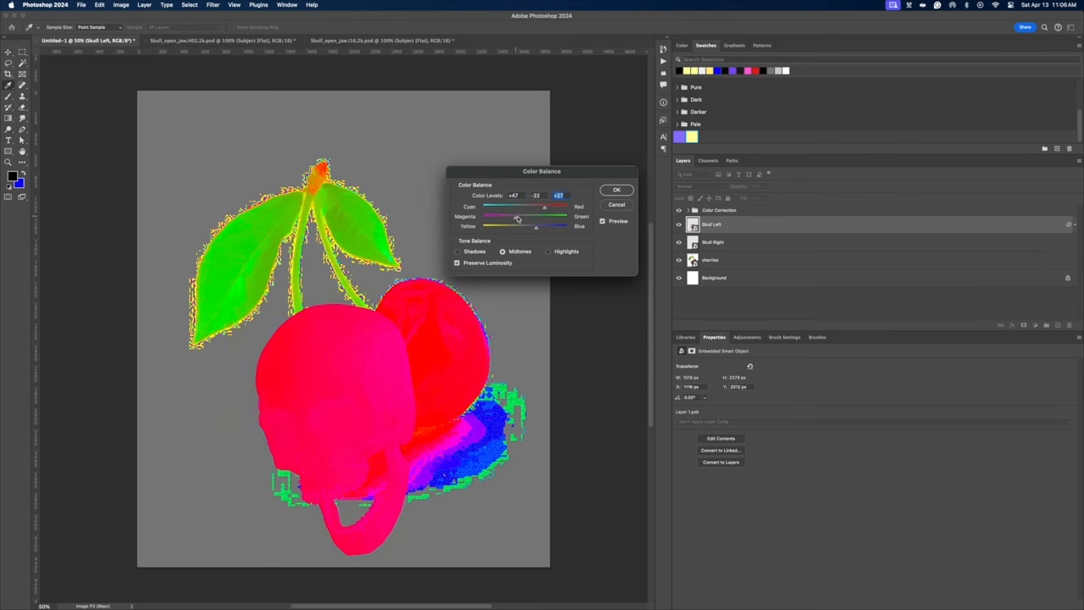
{"action": "left_click", "coordinate": [616, 189]}
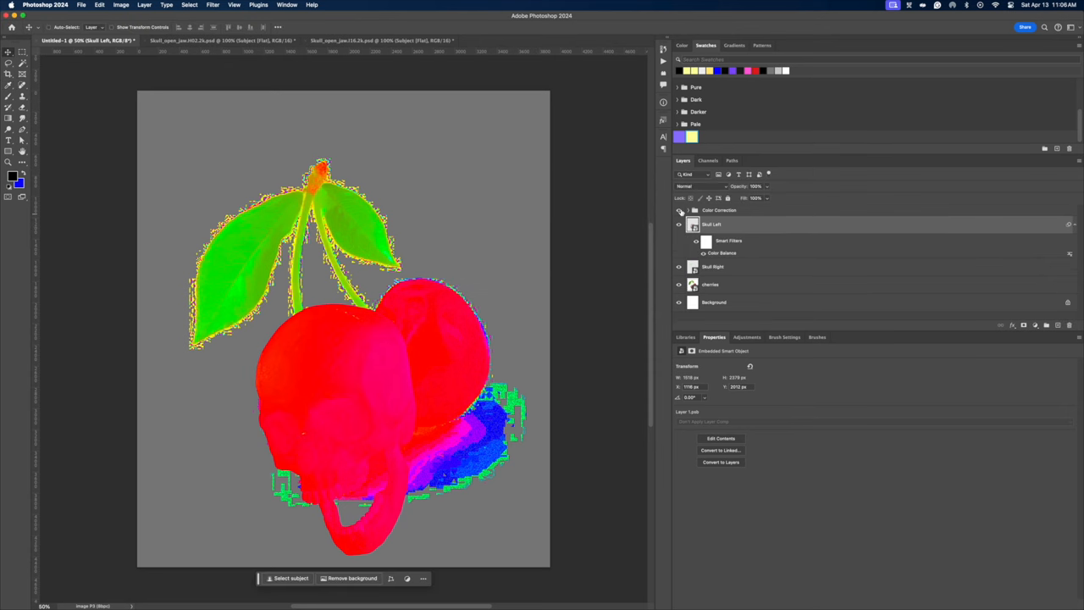
{"action": "left_click", "coordinate": [677, 209]}
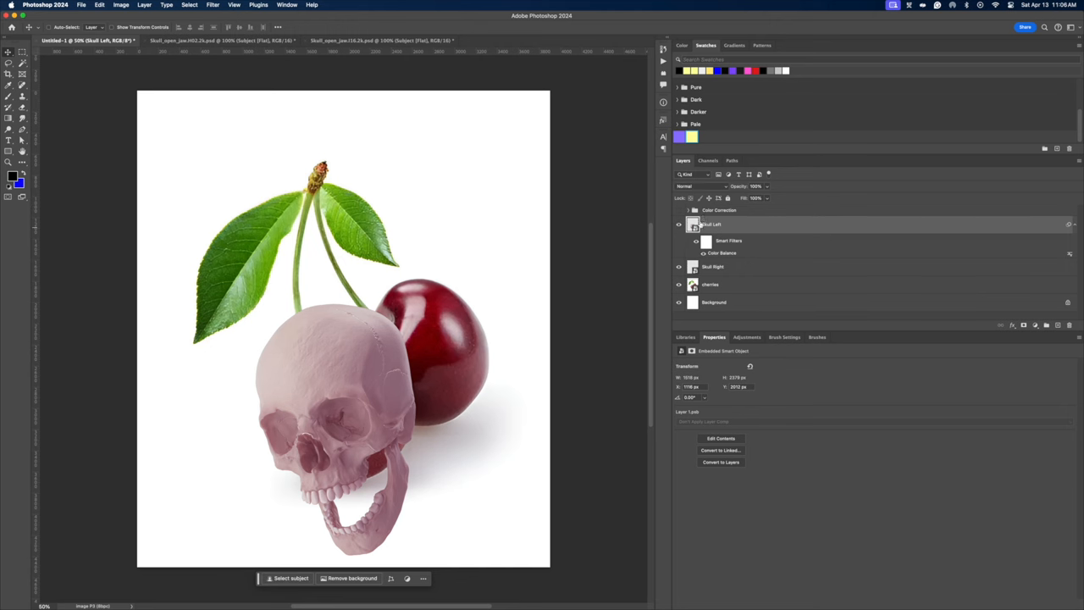
{"action": "mouse_move", "coordinate": [986, 349]}
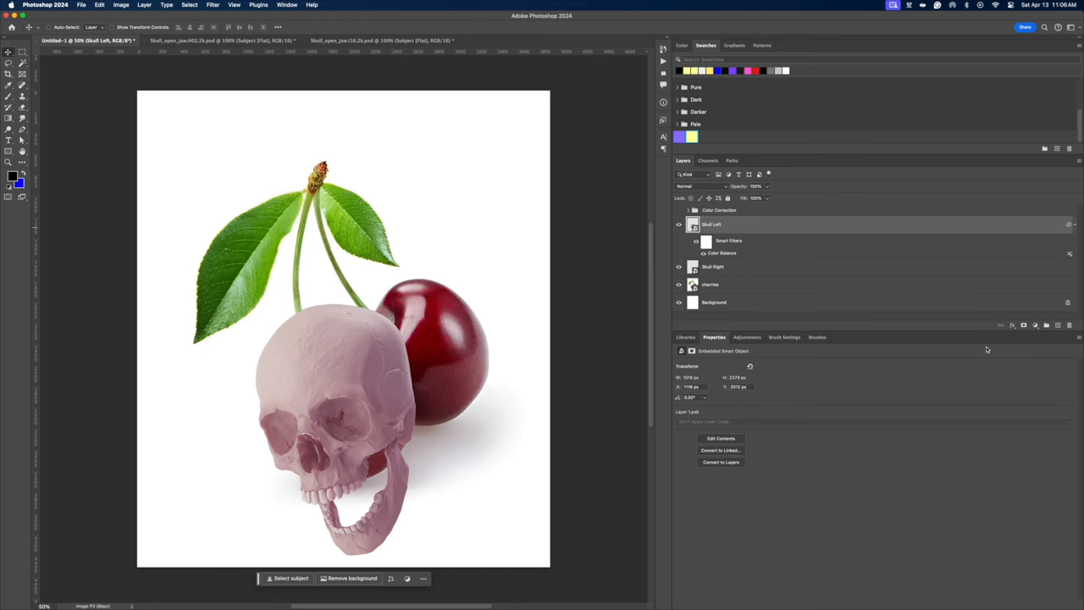
Paint black on Skull Left's mask to hide the cranium and reveal the cherry's top and stem socket.
{"action": "left_click", "coordinate": [712, 224]}
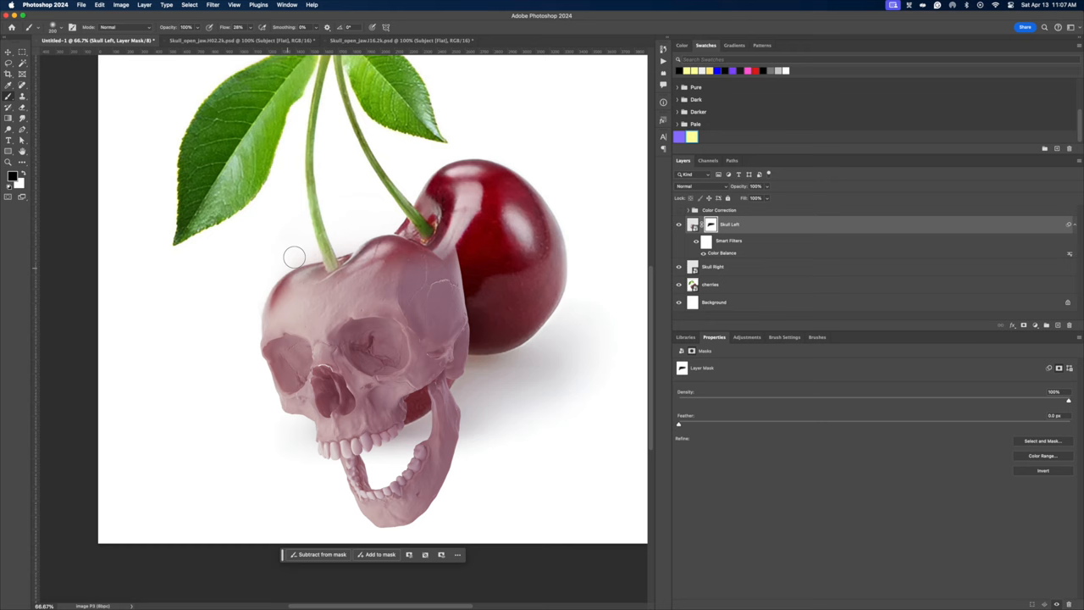
{"action": "left_click_drag", "start_coordinate": [295, 258], "coordinate": [364, 271]}
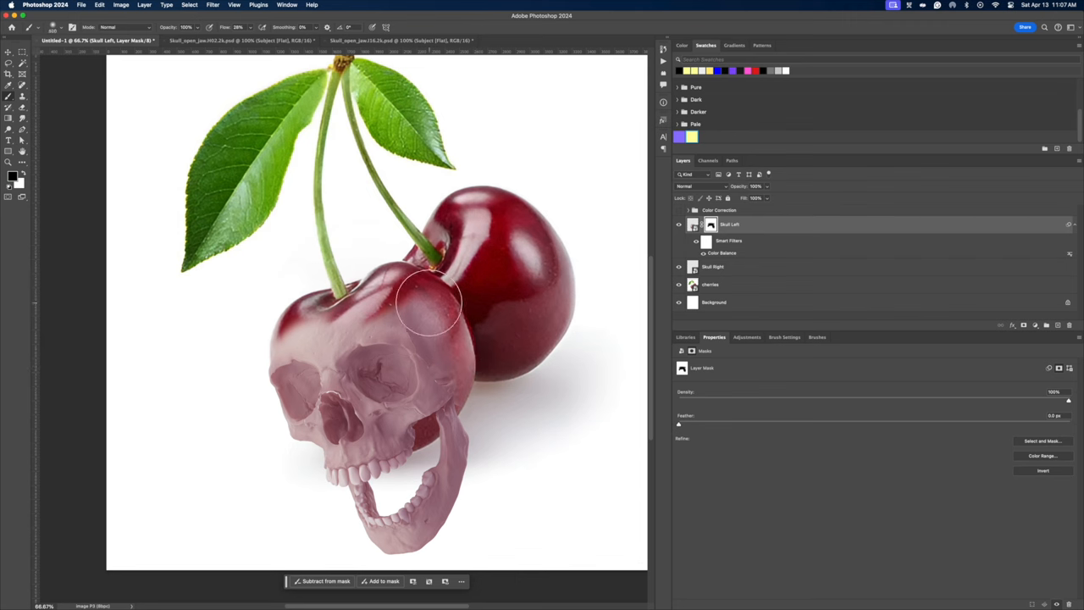
{"action": "left_click_drag", "start_coordinate": [427, 305], "coordinate": [516, 417]}
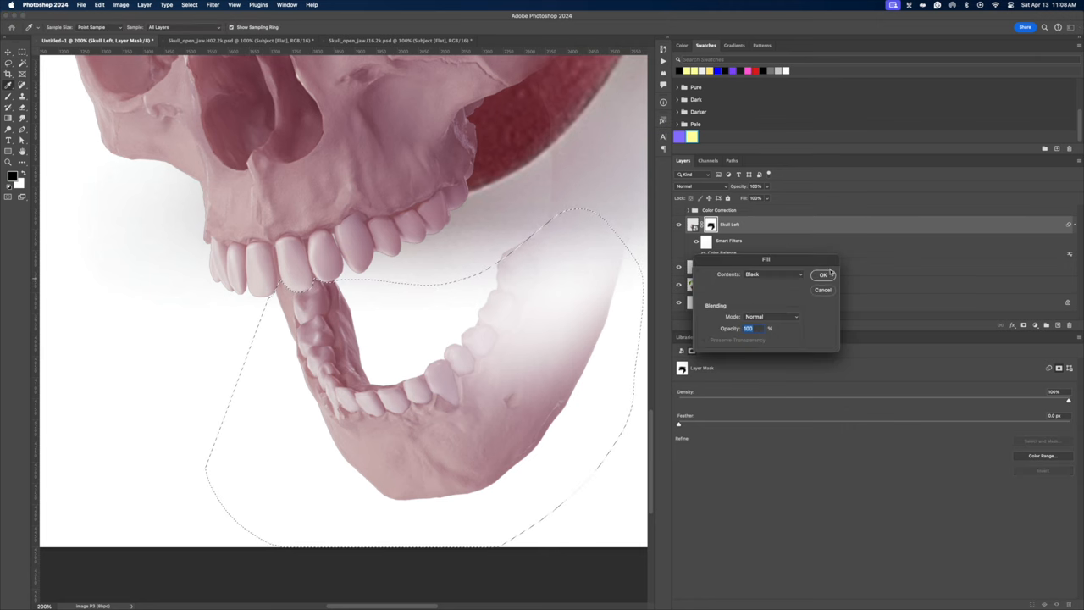
Fill the lassoed lower-jaw selection with black on the mask so the jaw below the cherry disappears.
{"action": "left_click", "coordinate": [823, 274]}
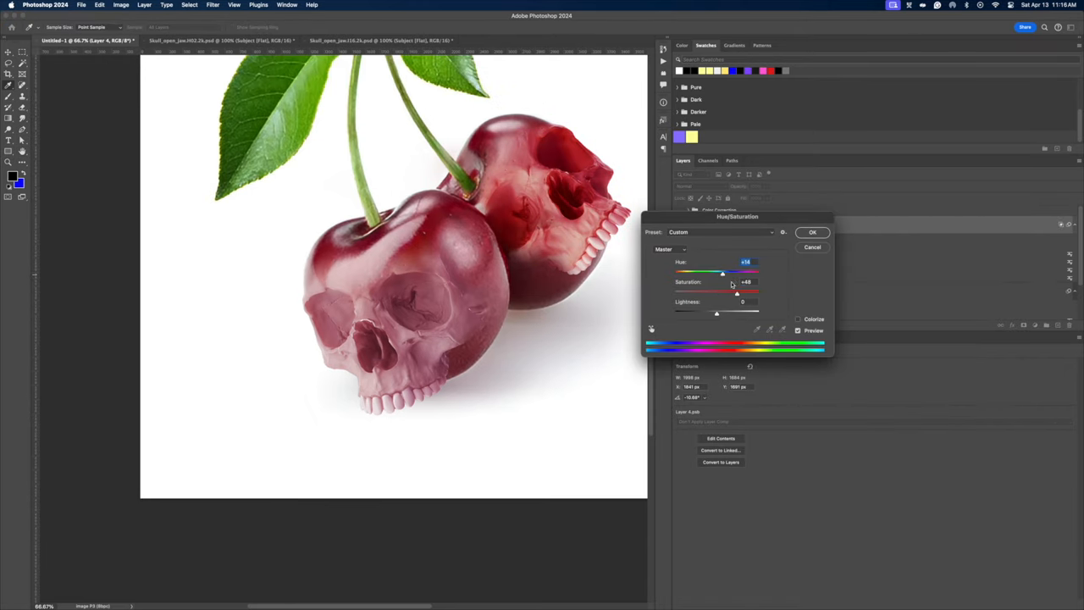
Tune the Hue/Saturation layer: hue toward red, higher saturation, lower lightness to match the cherries' deep red.
{"action": "left_click", "coordinate": [811, 232]}
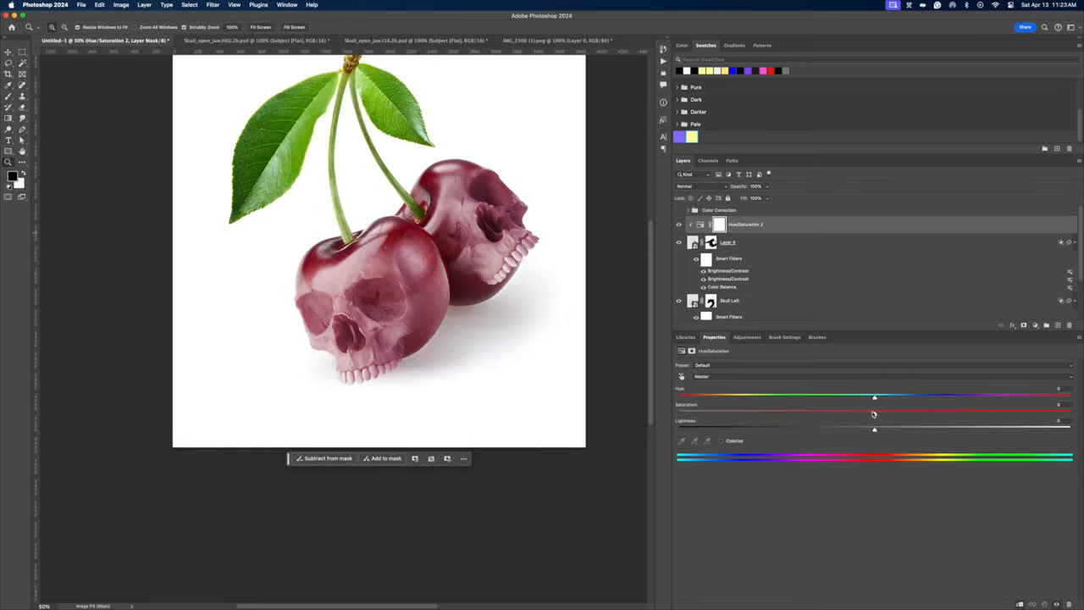
{"action": "left_click_drag", "start_coordinate": [873, 413], "coordinate": [973, 413]}
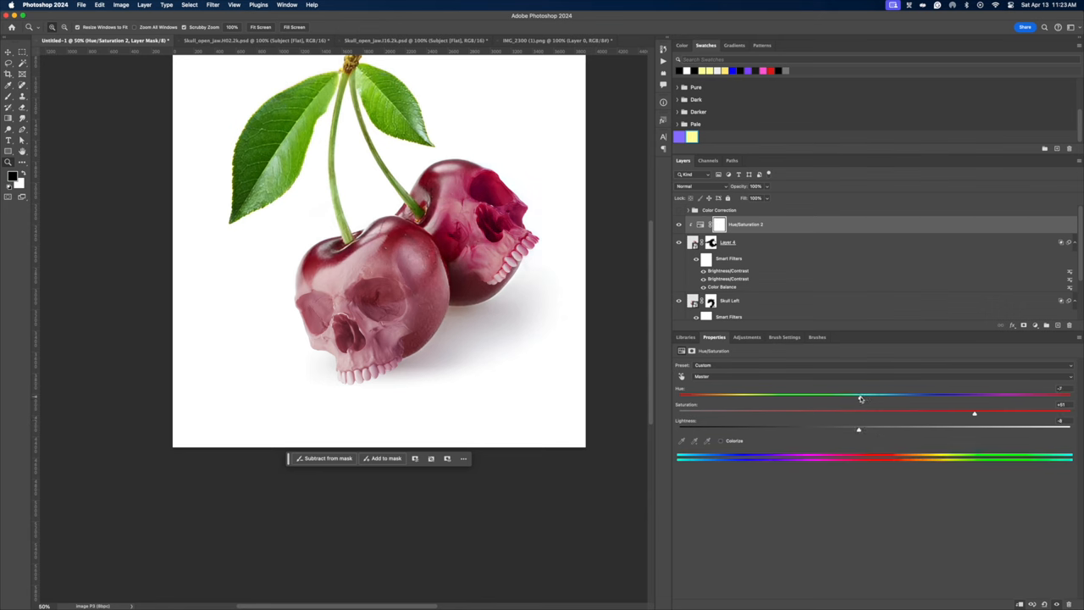
{"action": "left_click_drag", "start_coordinate": [860, 396], "coordinate": [896, 396]}
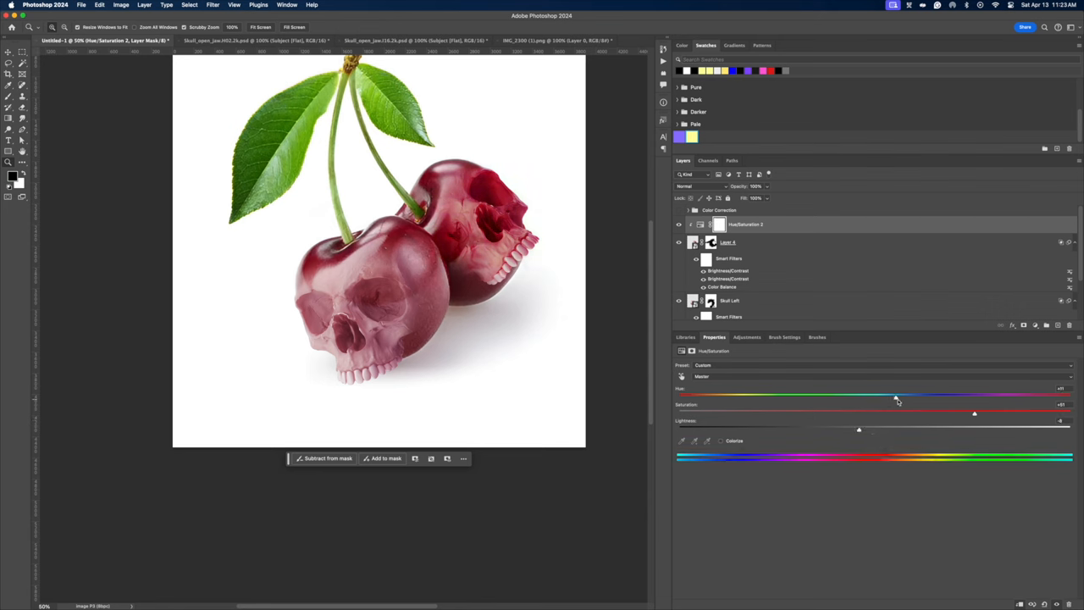
{"action": "left_click_drag", "start_coordinate": [895, 396], "coordinate": [891, 396]}
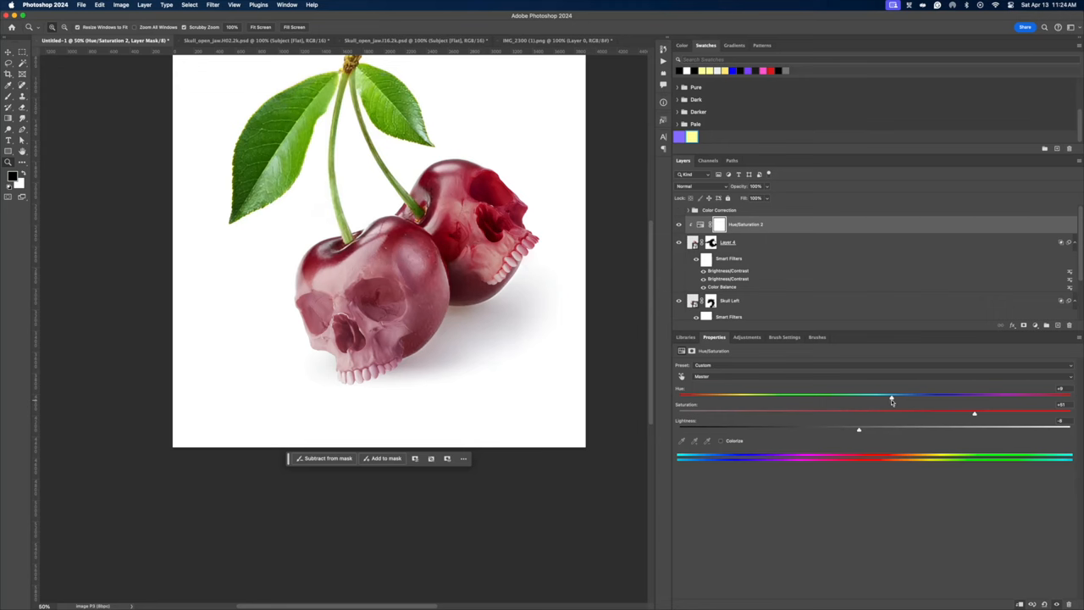
{"action": "left_click_drag", "start_coordinate": [860, 430], "coordinate": [827, 430]}
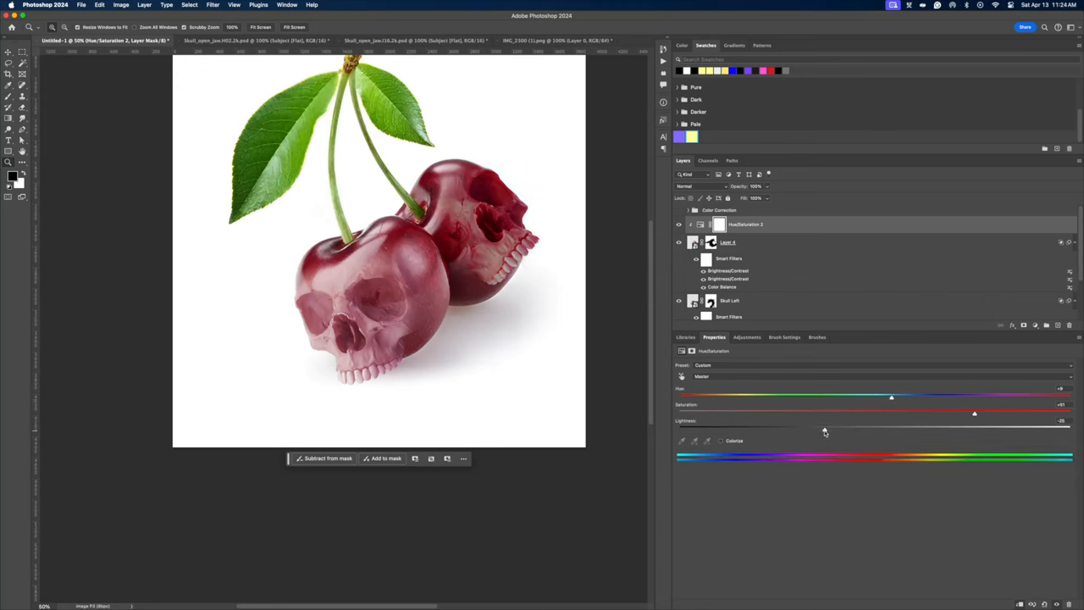
{"action": "left_click_drag", "start_coordinate": [826, 426], "coordinate": [831, 427]}
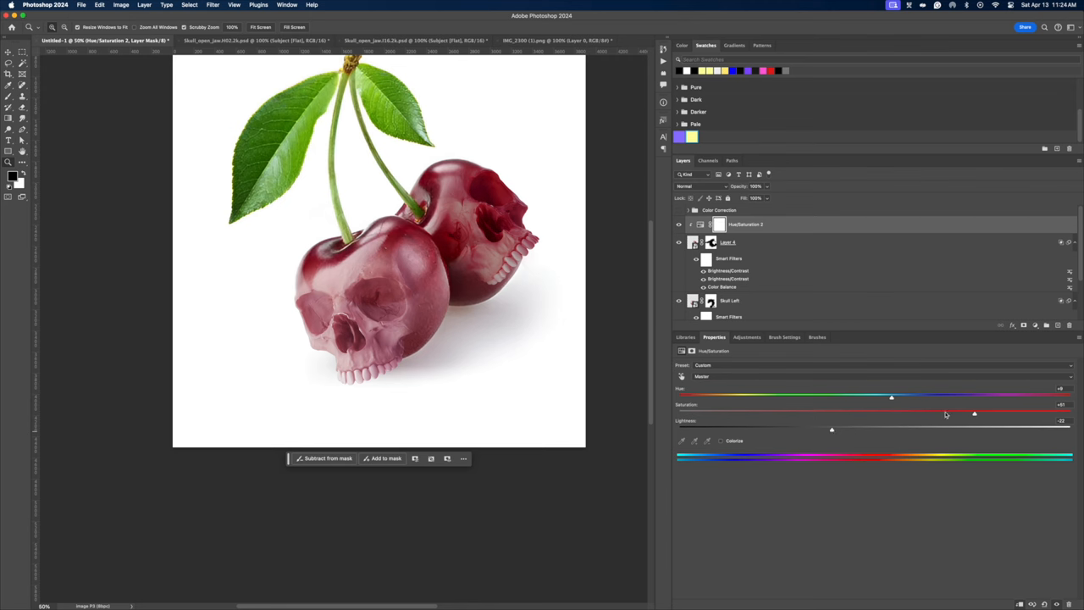
{"action": "left_click_drag", "start_coordinate": [974, 413], "coordinate": [989, 413]}
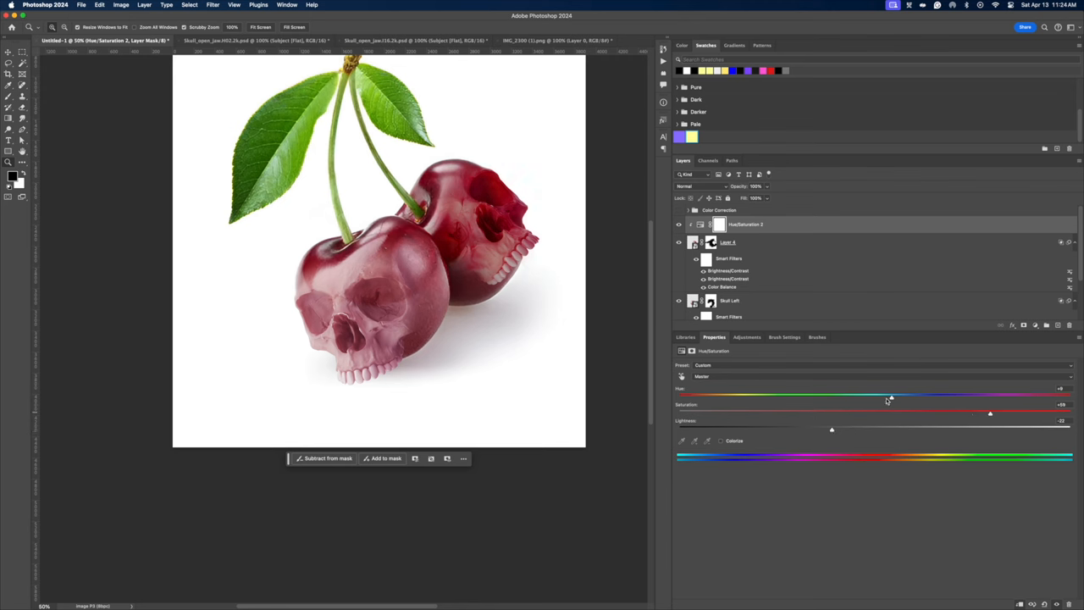
{"action": "left_click_drag", "start_coordinate": [889, 397], "coordinate": [901, 396]}
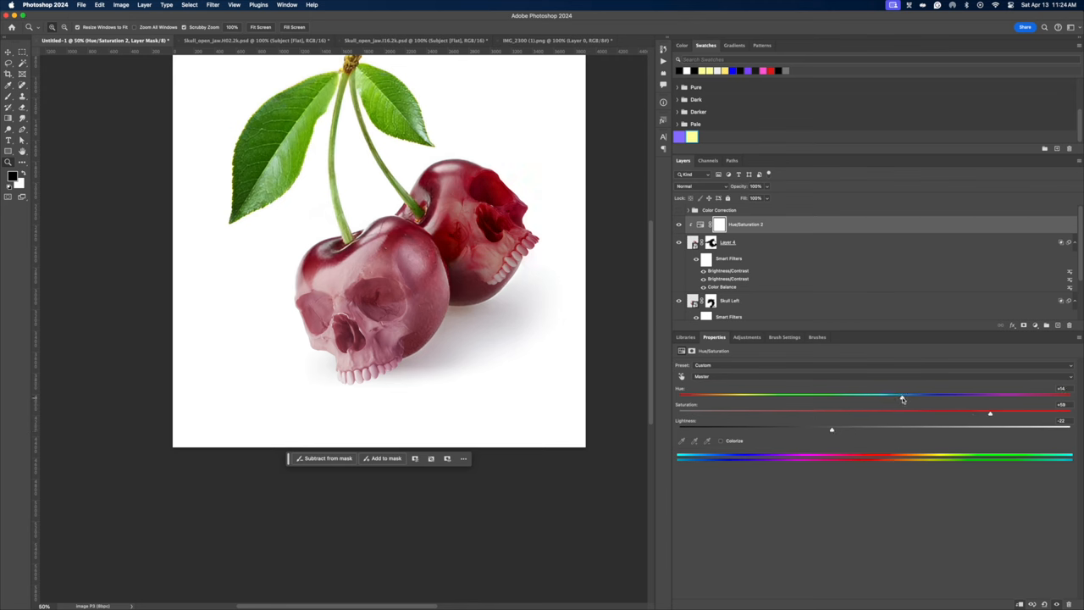
{"action": "left_click_drag", "start_coordinate": [901, 396], "coordinate": [894, 396]}
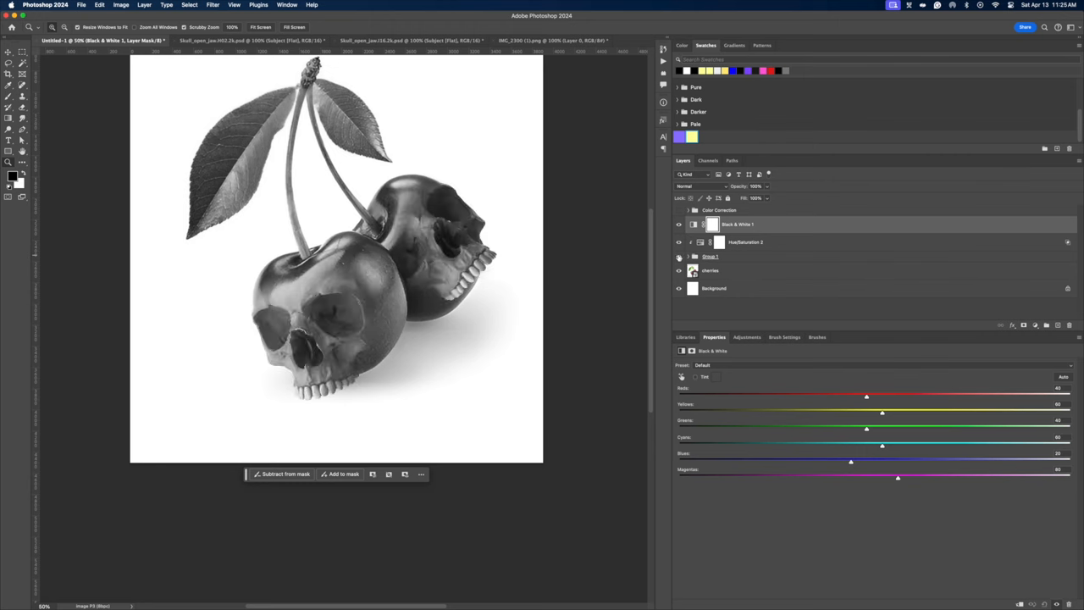
Add a Curves adjustment with an S-shaped curve that darkens midtones and deepens shadows.
{"action": "left_click", "coordinate": [745, 241]}
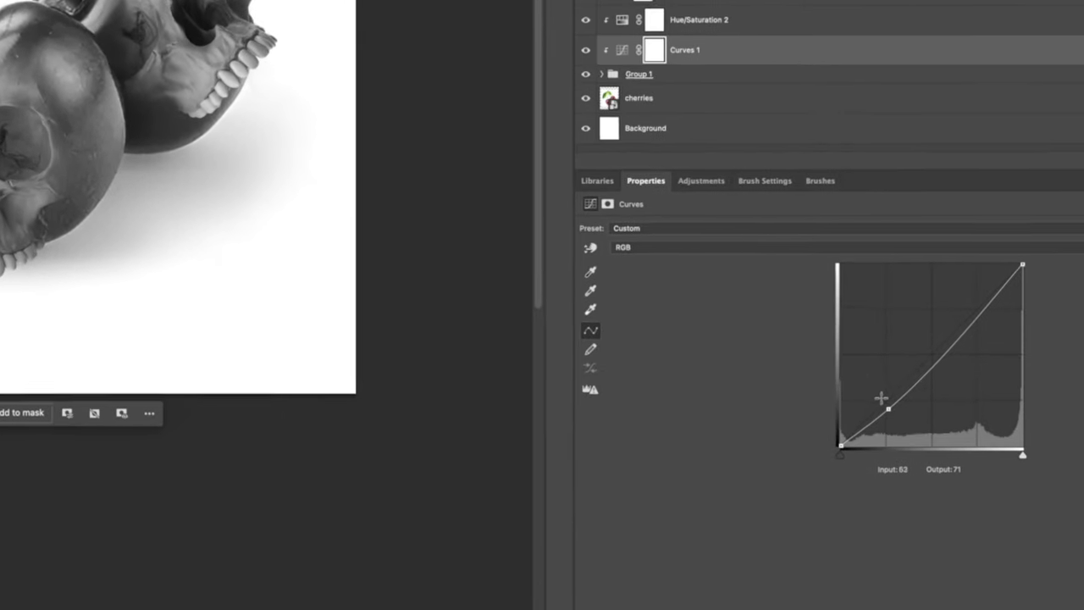
{"action": "left_click_drag", "start_coordinate": [887, 407], "coordinate": [887, 430]}
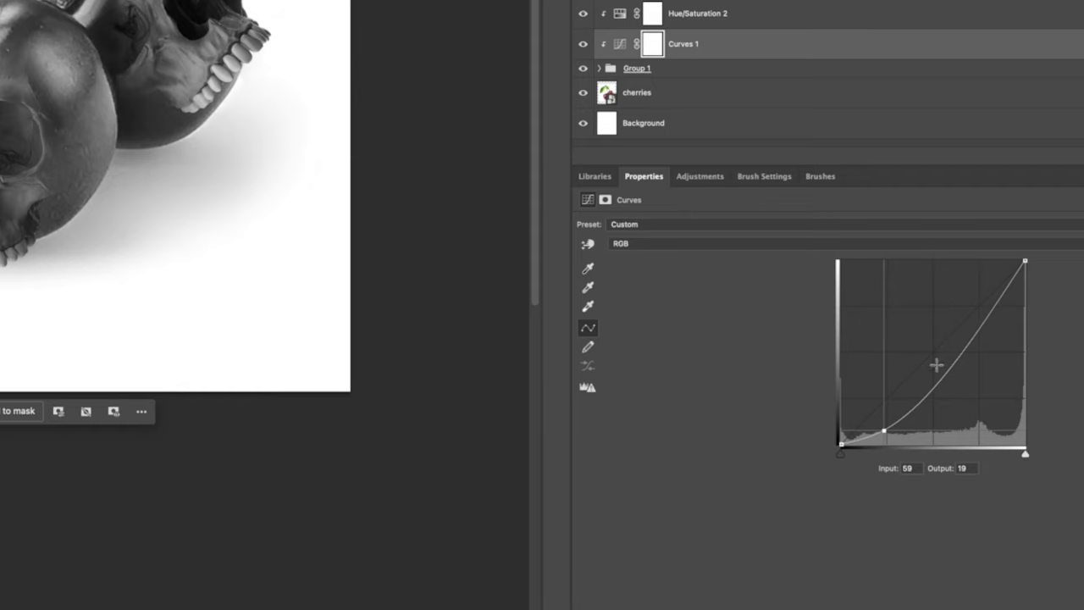
{"action": "left_click_drag", "start_coordinate": [882, 432], "coordinate": [952, 379]}
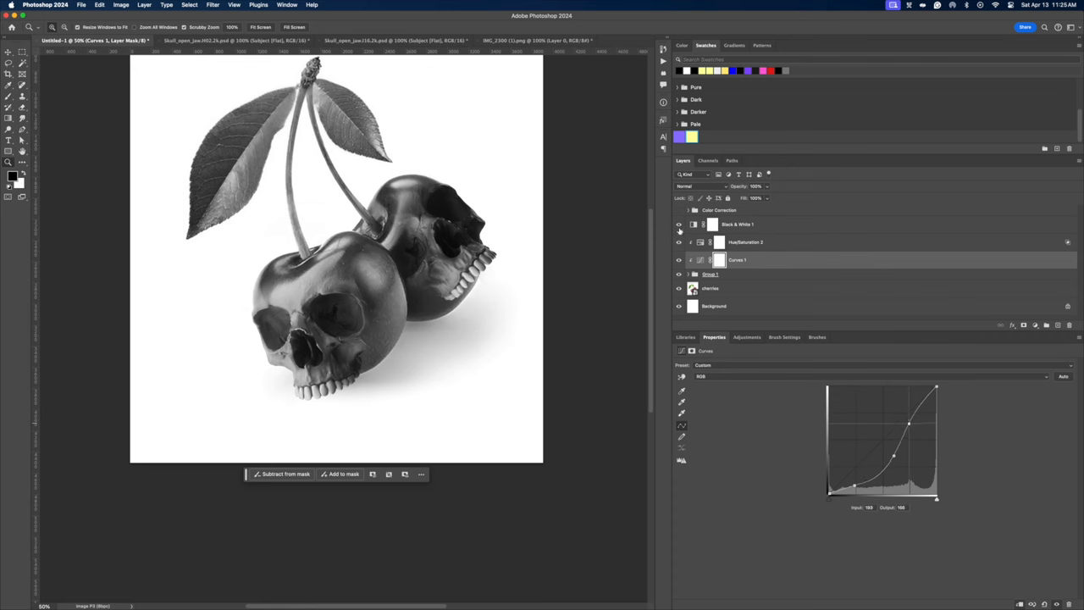
Hide the Black & White layer to see the composite in colour and expand Group 1.
{"action": "left_click", "coordinate": [677, 223]}
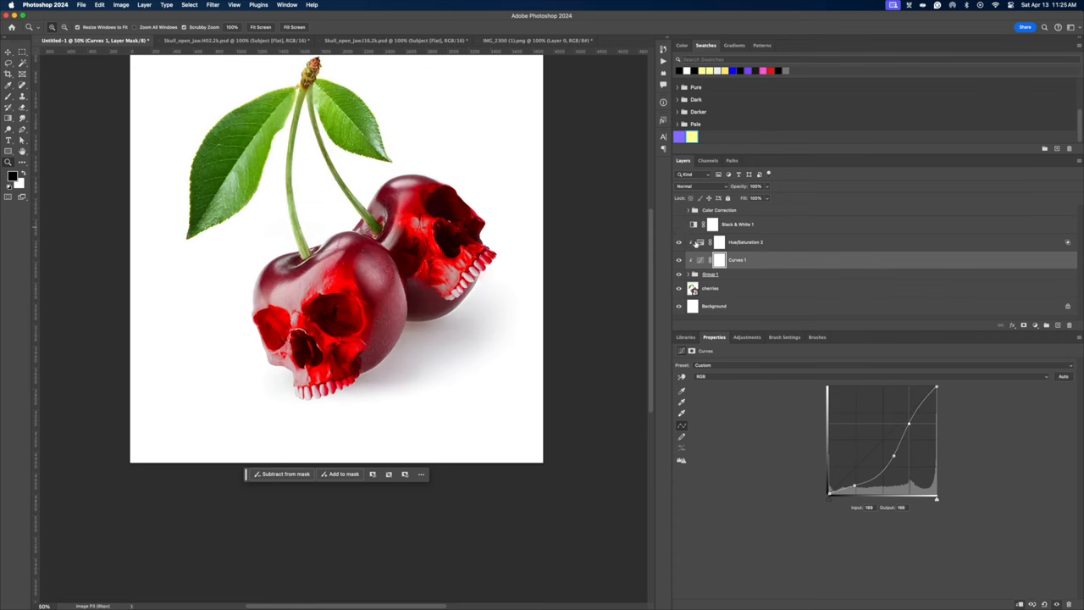
{"action": "left_click", "coordinate": [745, 242]}
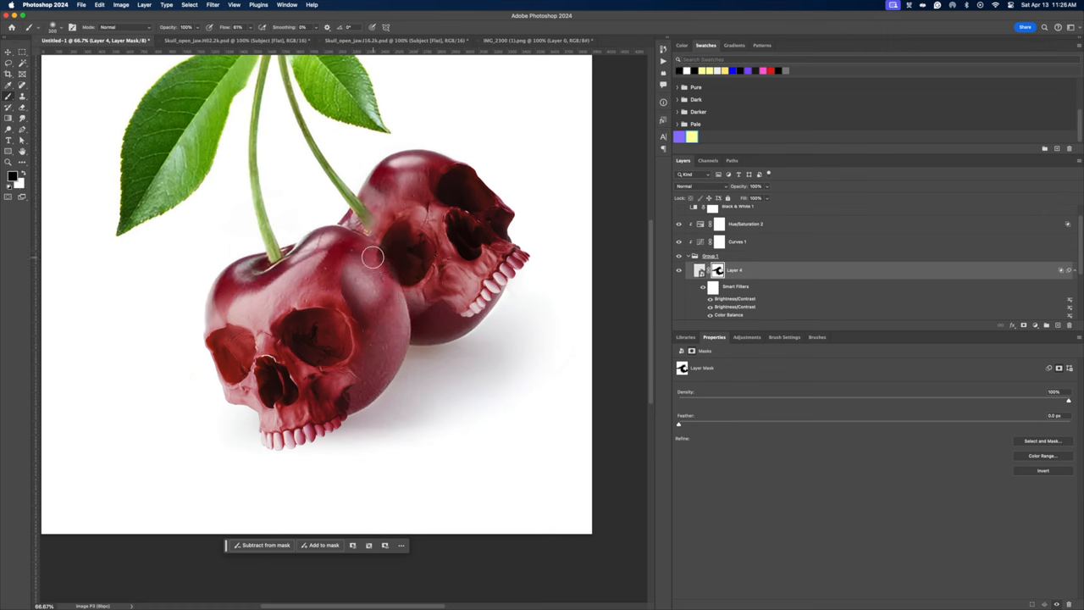
Paint soft mask strokes on Layer 4 along the overlap so the two cherries blend seamlessly.
{"action": "left_click_drag", "start_coordinate": [372, 257], "coordinate": [375, 210]}
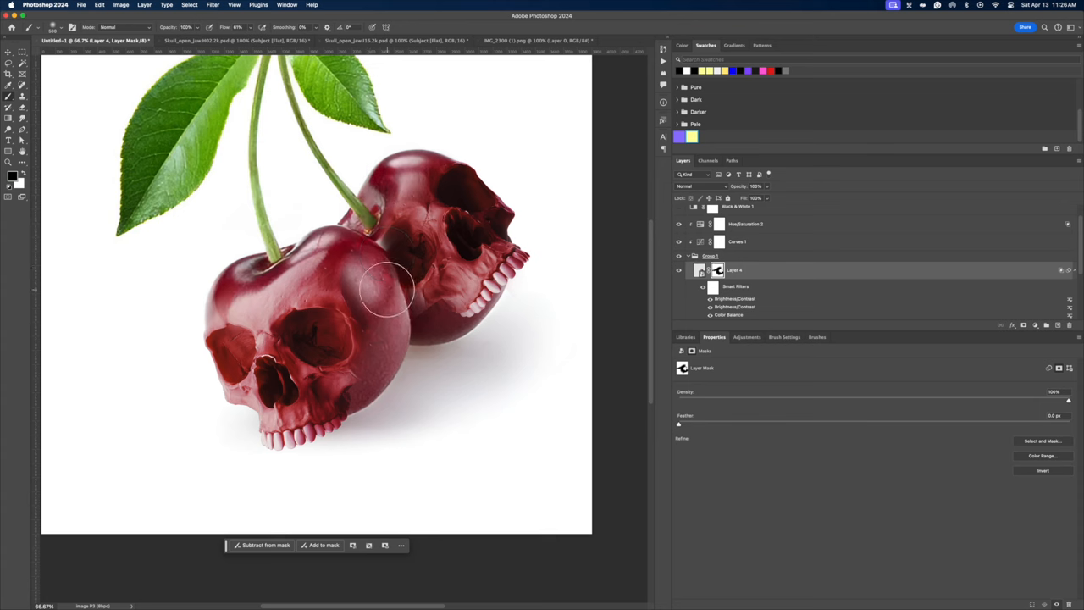
{"action": "left_click_drag", "start_coordinate": [386, 296], "coordinate": [373, 203]}
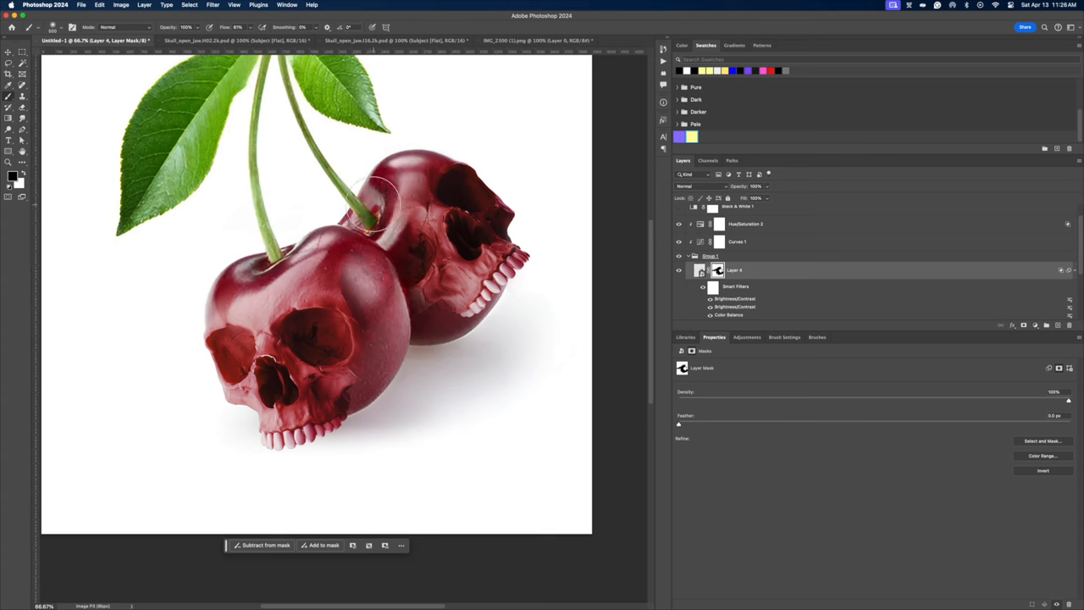